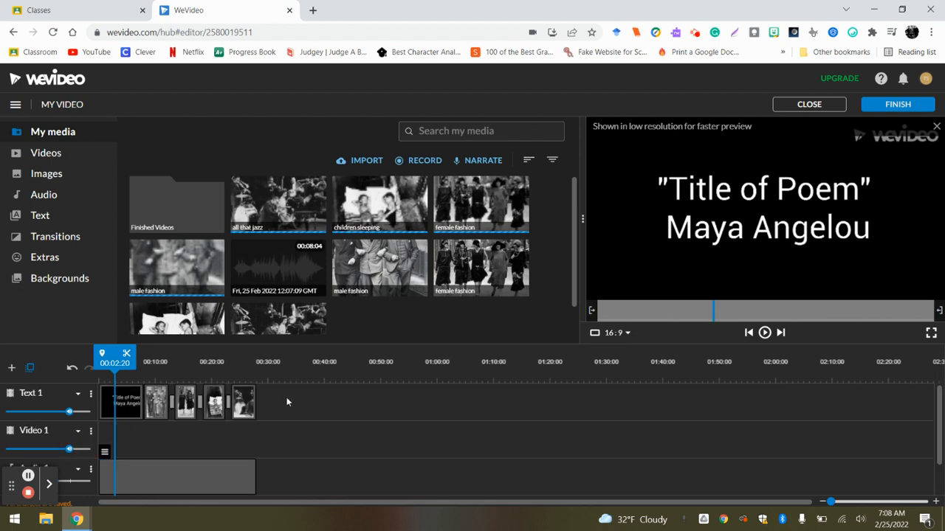
# Step: Preview the finished poem video from the start before exporting
pyautogui.click(748, 332)
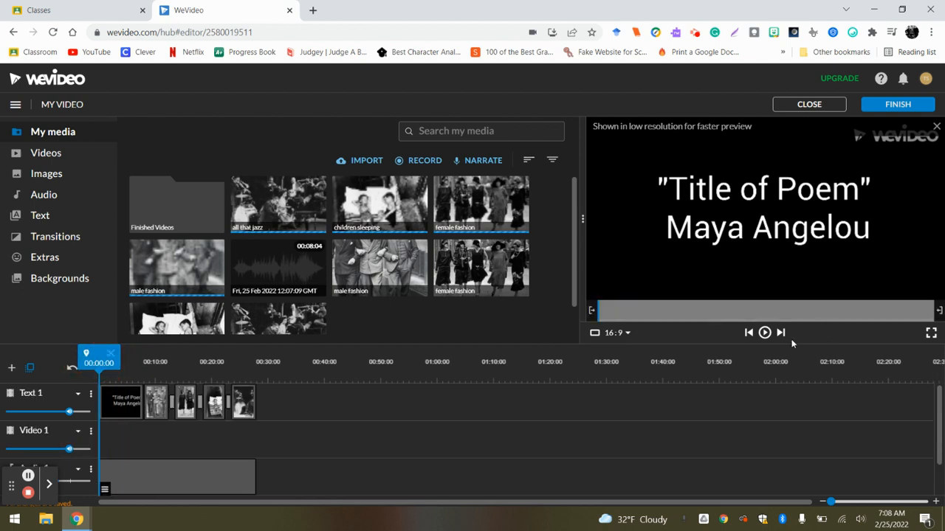
pyautogui.click(765, 333)
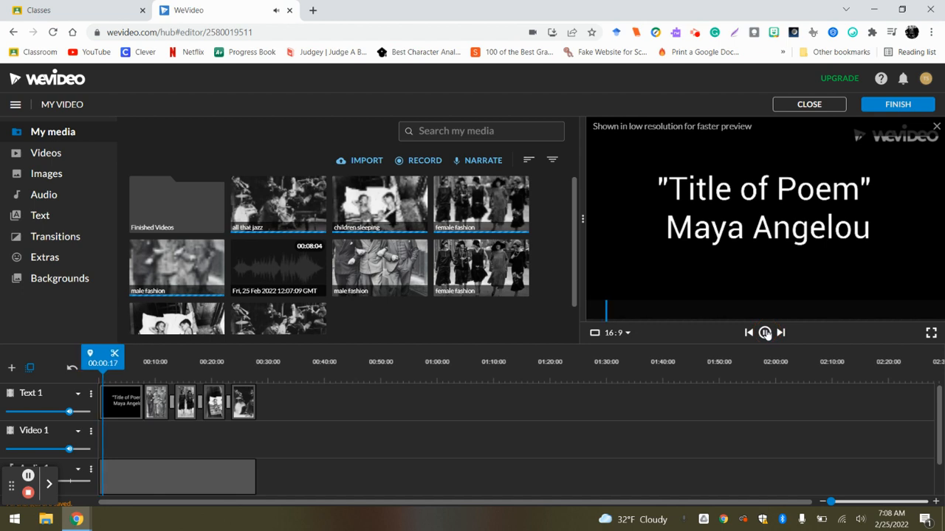
pyautogui.click(764, 332)
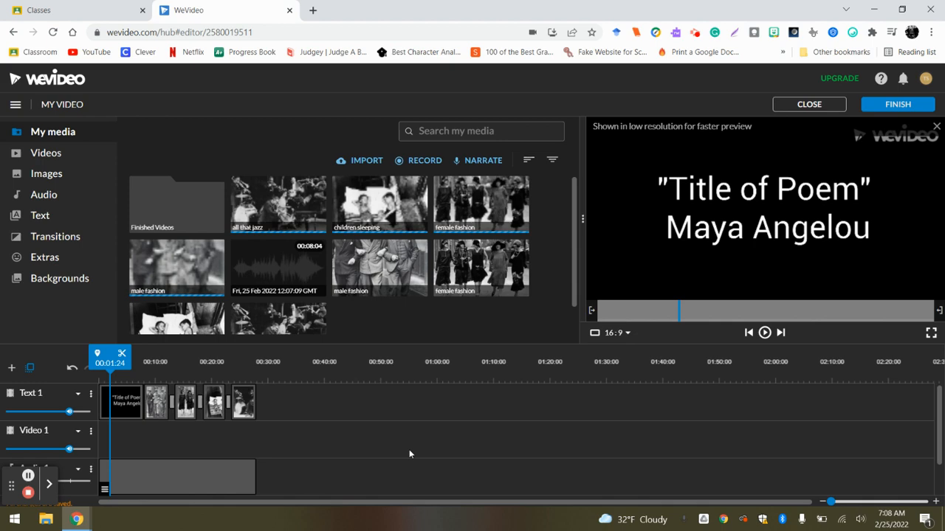
pyautogui.moveTo(580, 399)
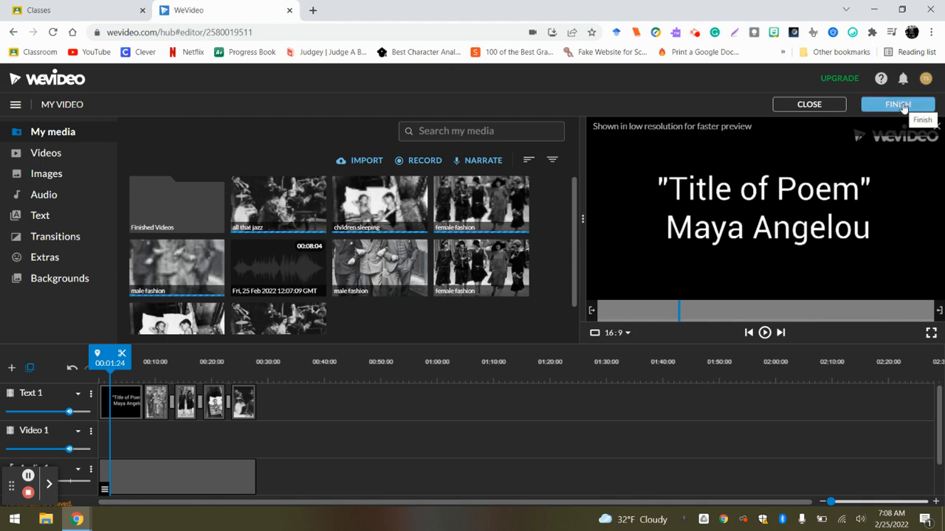
# Step: Finish editing and set the export title to 'Title of Your Poem'
pyautogui.click(898, 103)
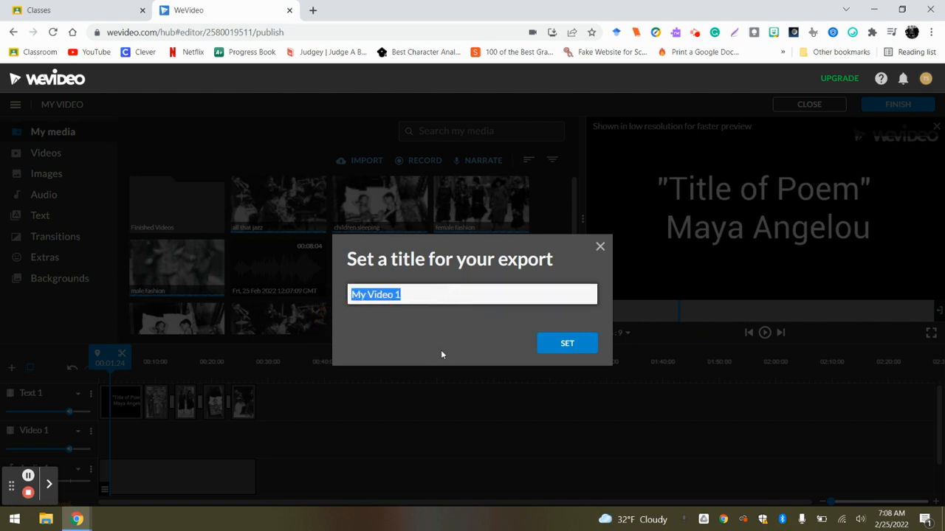
pyautogui.write('Title of Your Poem')
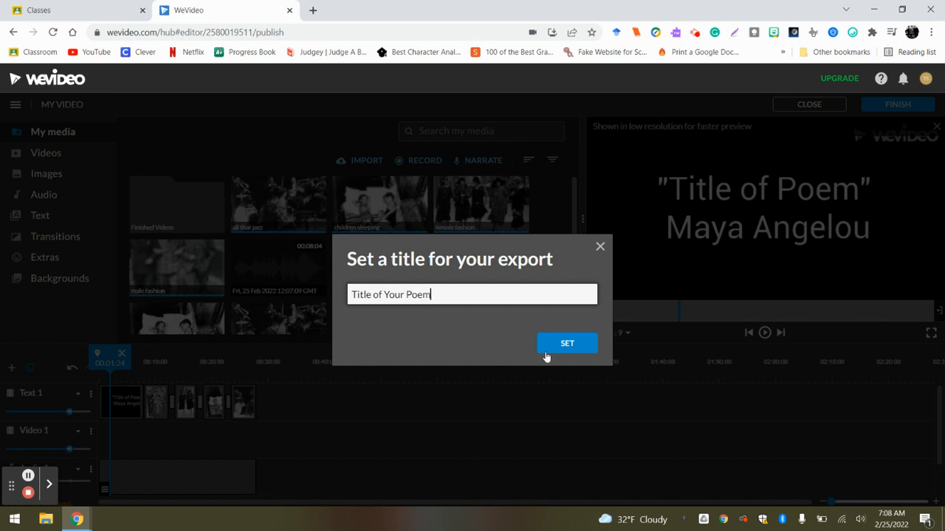
pyautogui.click(567, 342)
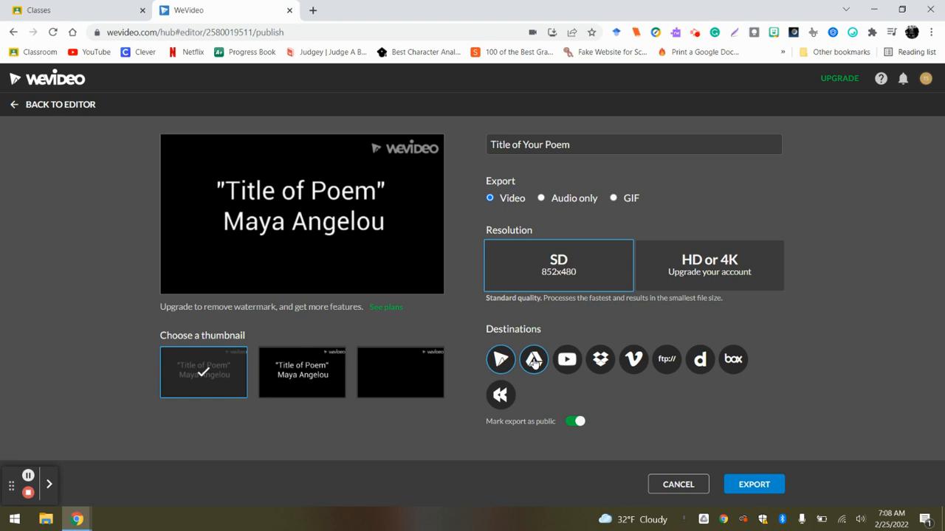
# Step: Choose Google Drive as the destination and allow WeVideo access via the student account
pyautogui.click(534, 361)
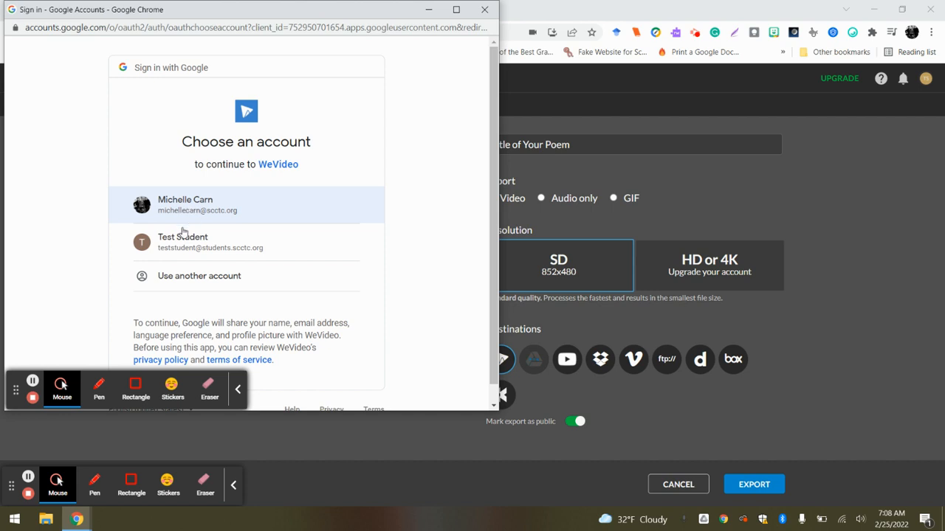
pyautogui.click(210, 243)
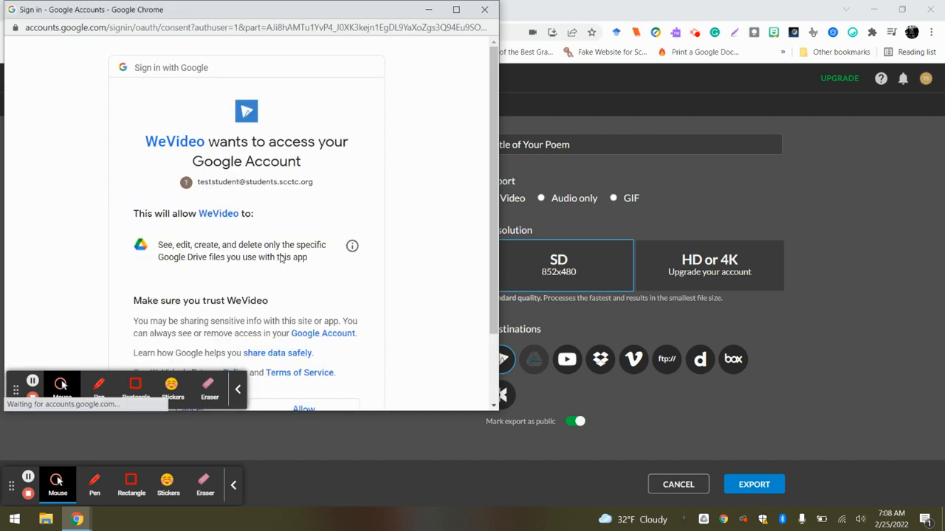
pyautogui.scroll(-3)
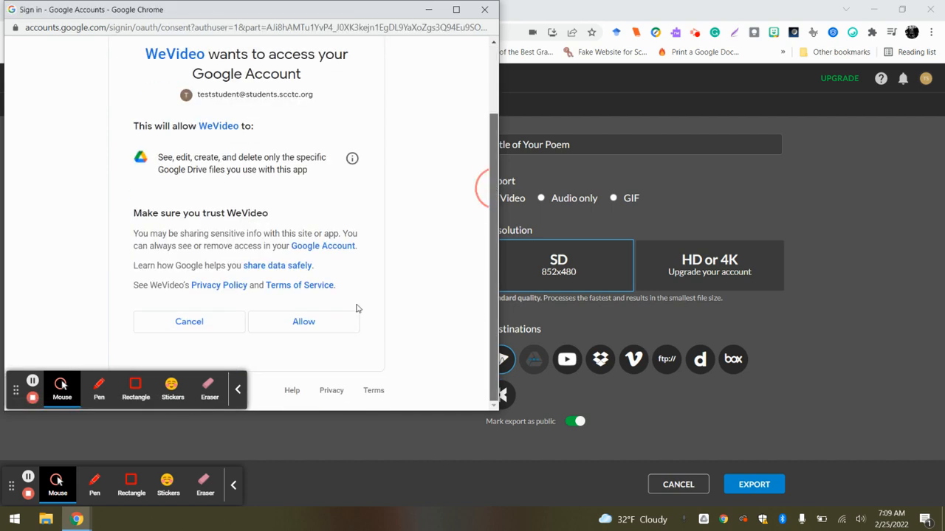
pyautogui.click(304, 322)
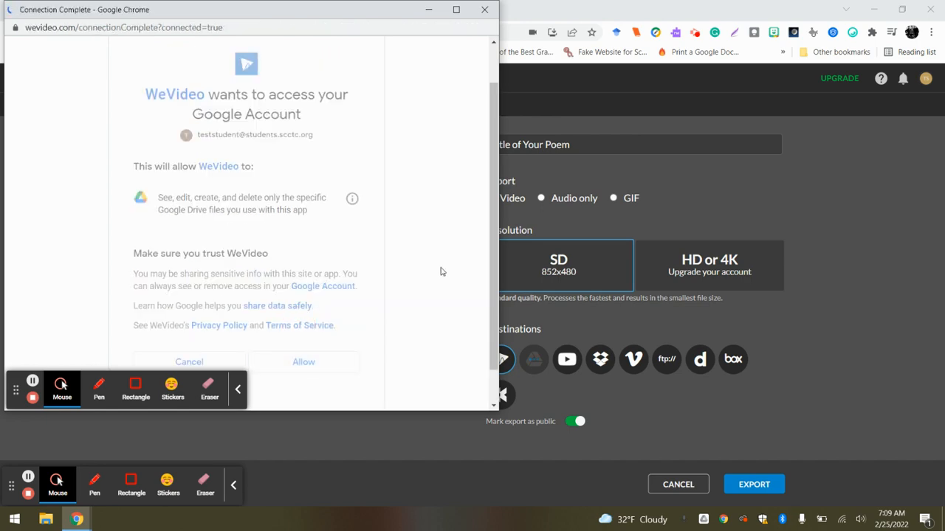
pyautogui.click(305, 361)
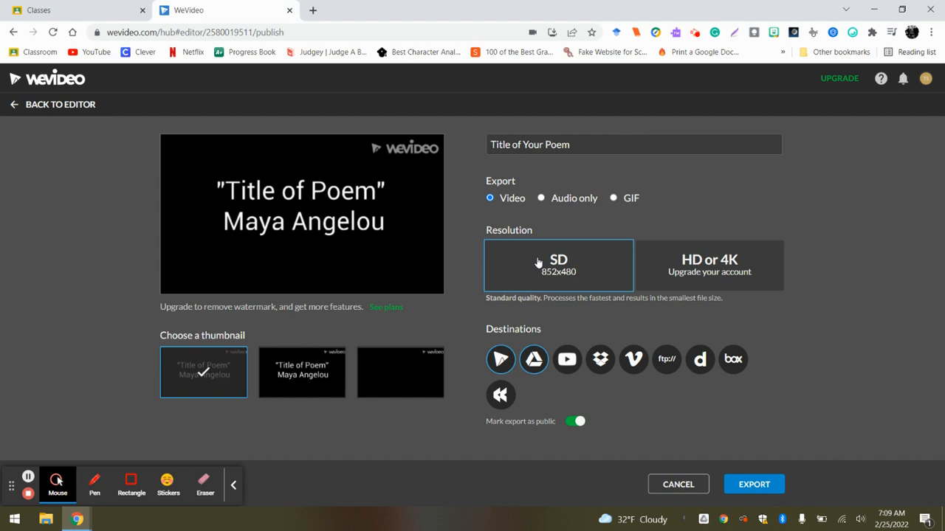
pyautogui.moveTo(534, 272)
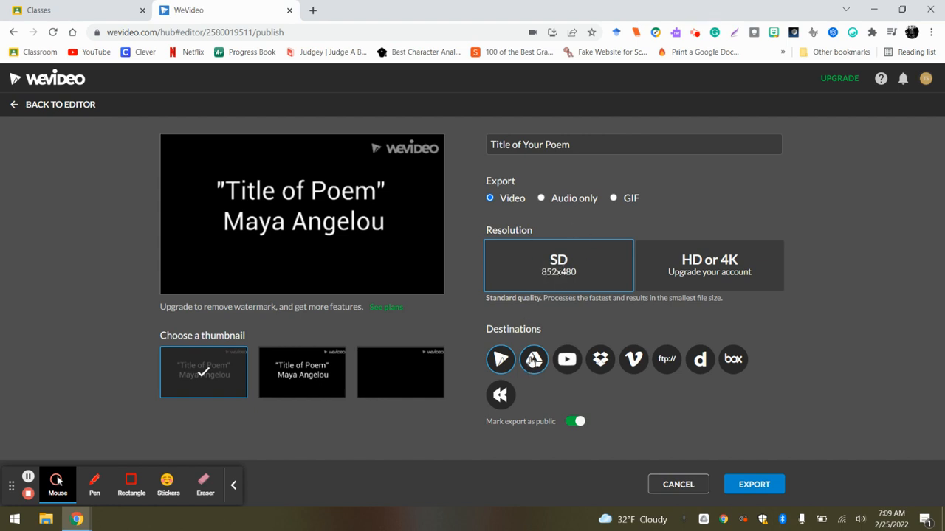
pyautogui.moveTo(534, 360)
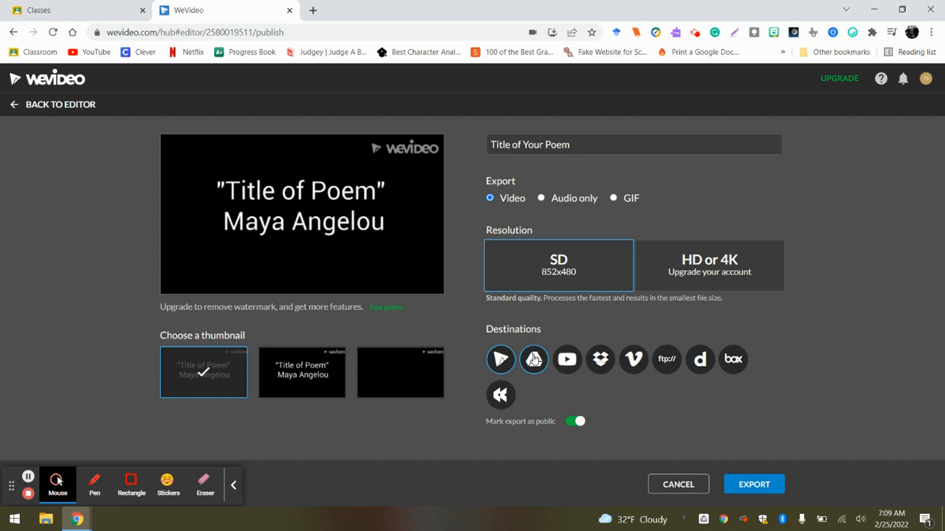
pyautogui.moveTo(533, 360)
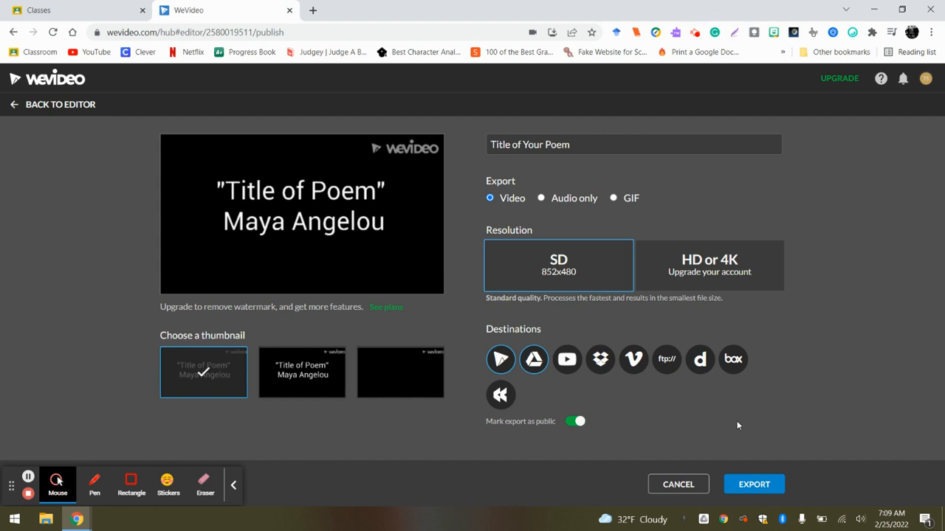
# Step: Start the SD export of 'Title of Your Poem' to Google Drive
pyautogui.click(753, 484)
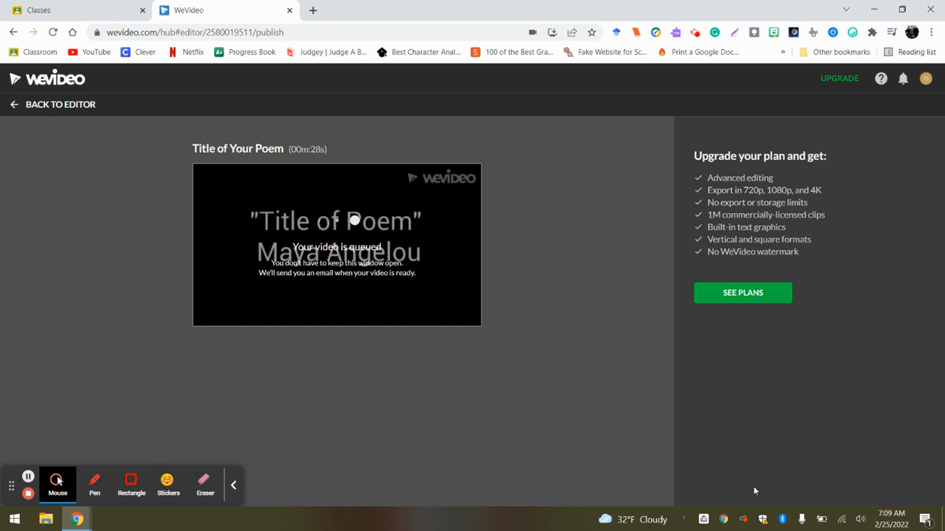
pyautogui.moveTo(652, 464)
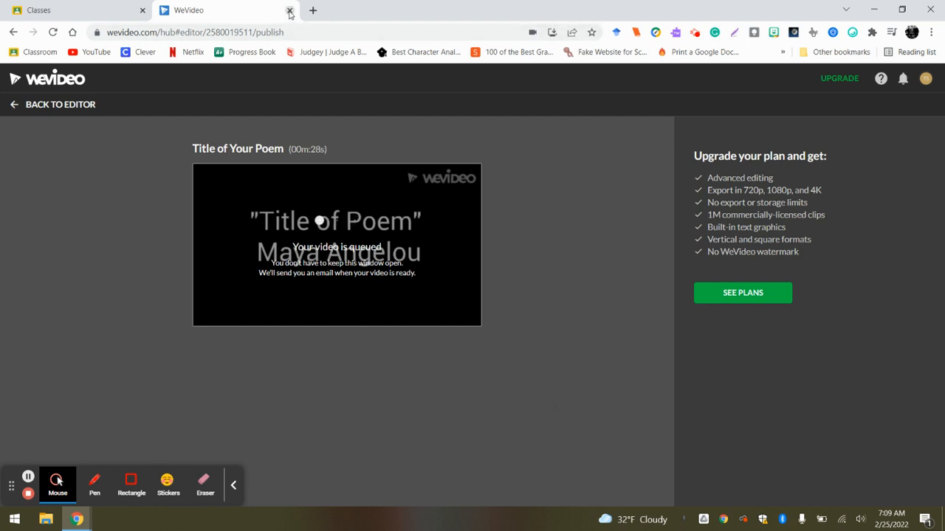
pyautogui.click(289, 8)
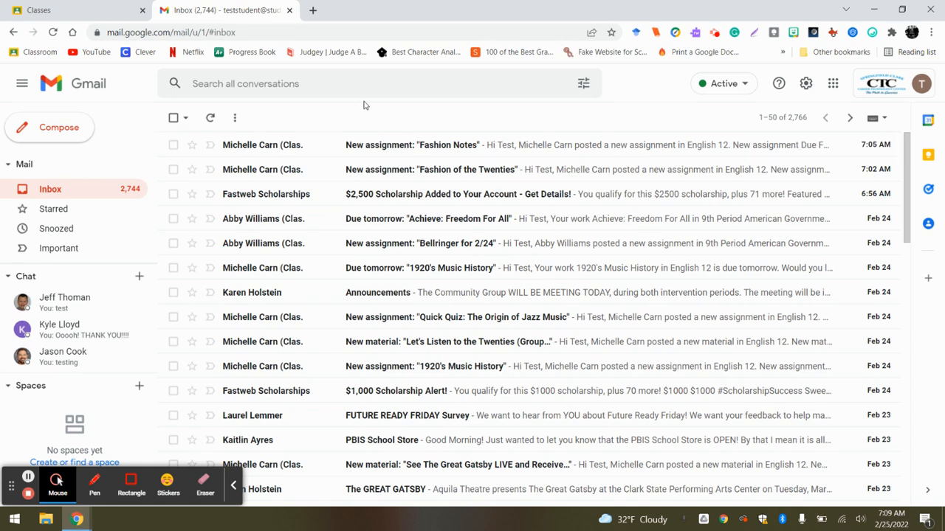
pyautogui.moveTo(50, 446)
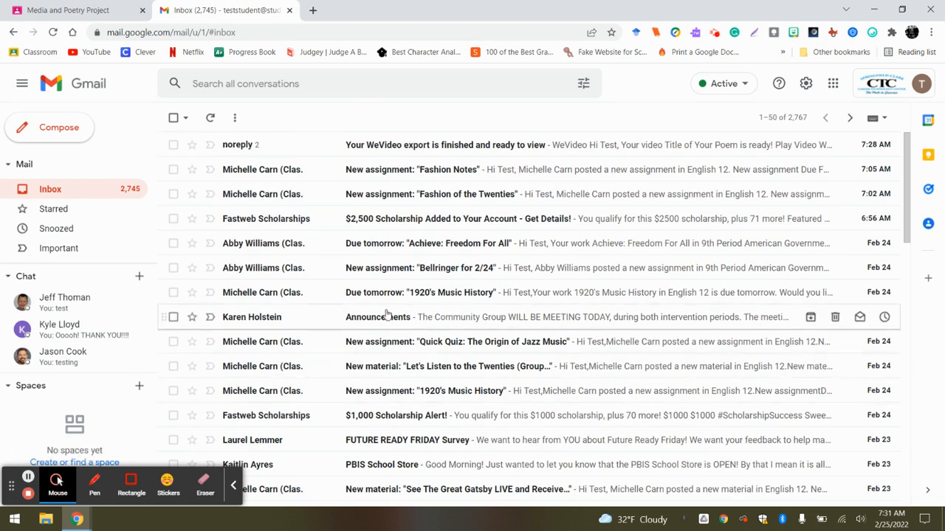
pyautogui.moveTo(399, 109)
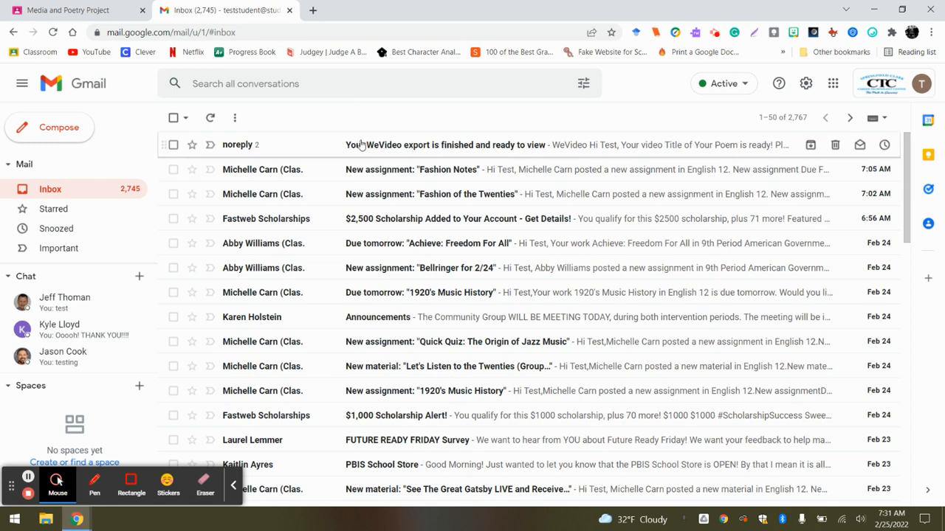
pyautogui.moveTo(330, 138)
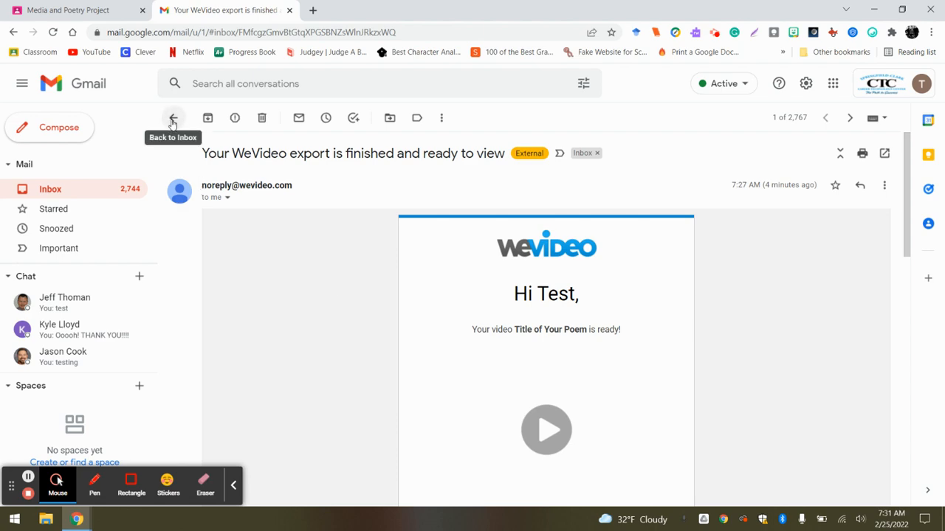
# Step: Return to the inbox and switch to the Media and Poetry Project assignment in Classroom
pyautogui.click(172, 119)
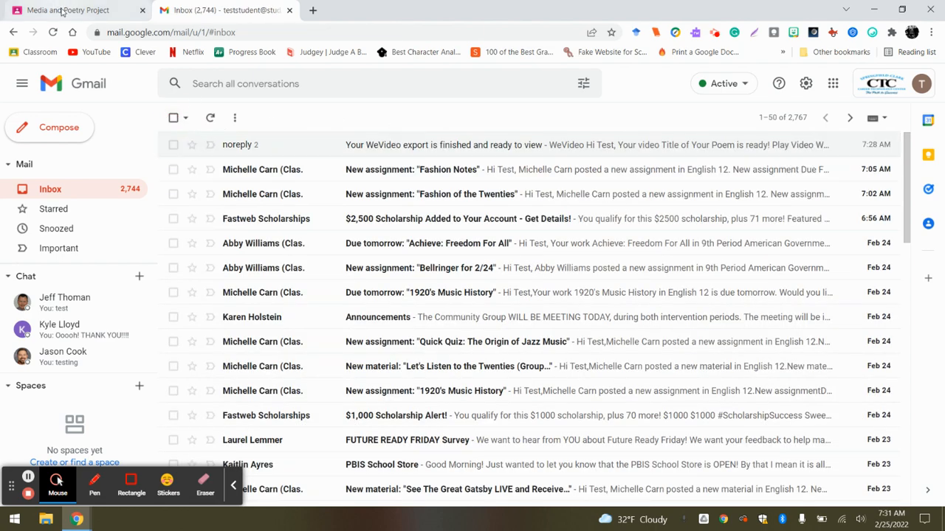
pyautogui.click(74, 9)
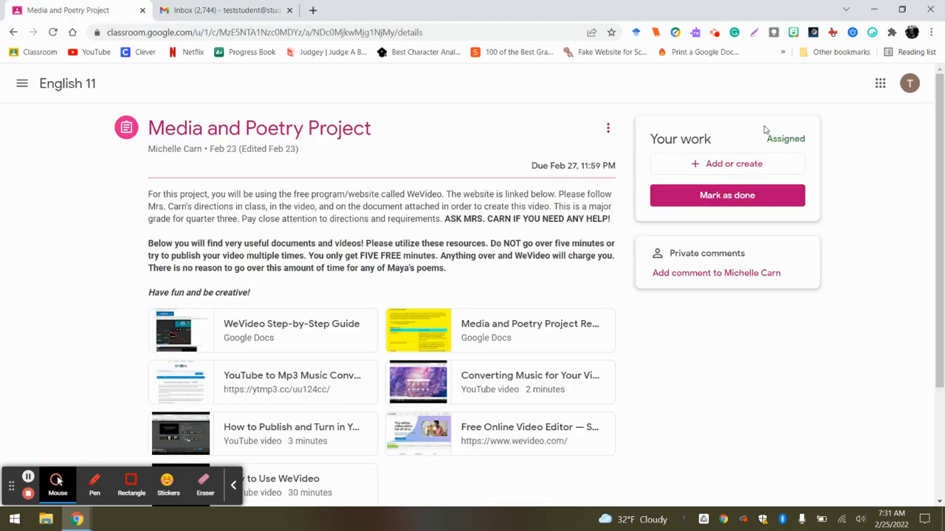
# Step: Attach the 'Title of Your Poem' video from Google Drive to the assignment work
pyautogui.click(726, 162)
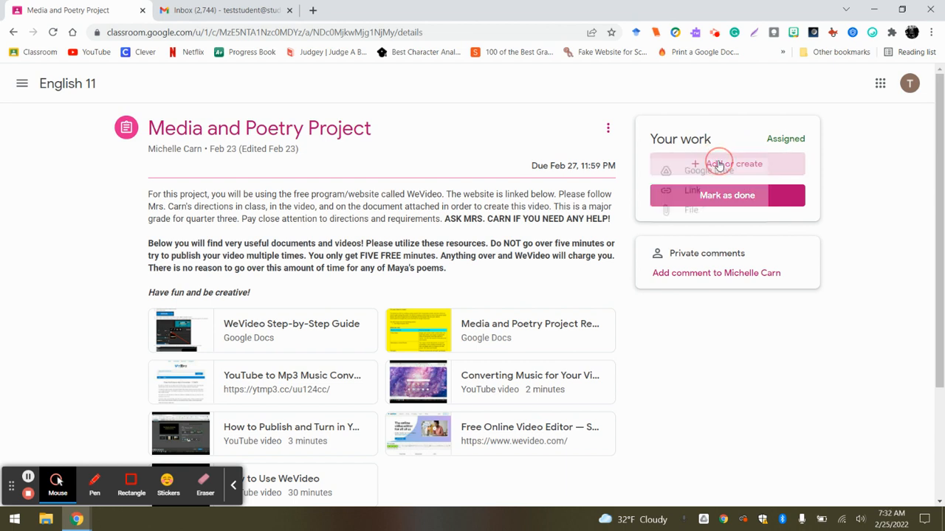
pyautogui.click(726, 163)
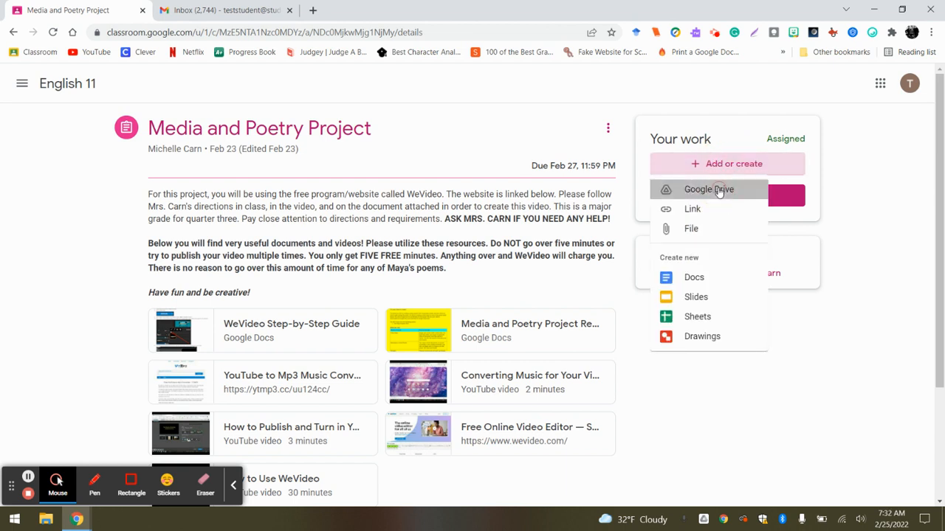
pyautogui.click(709, 189)
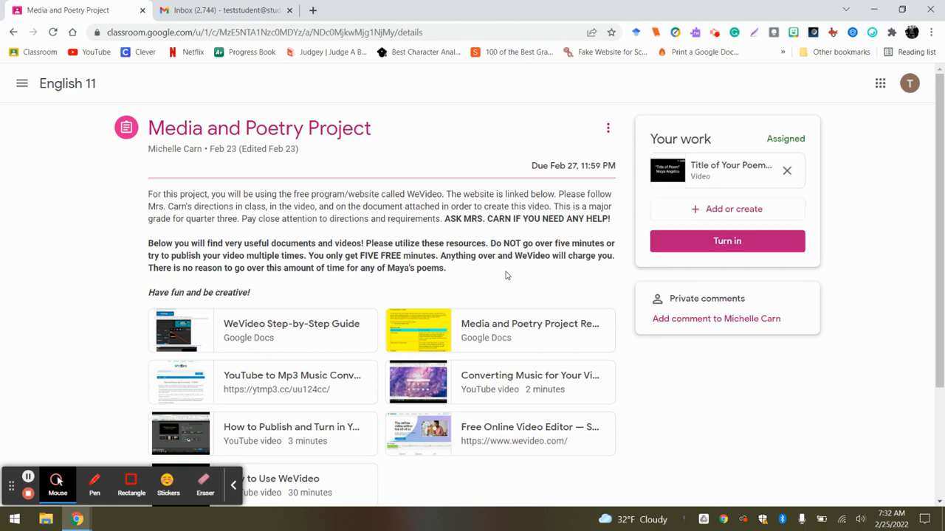
# Step: Turn in the assignment with Title of Your Poem.mp4 and confirm the submission
pyautogui.click(726, 241)
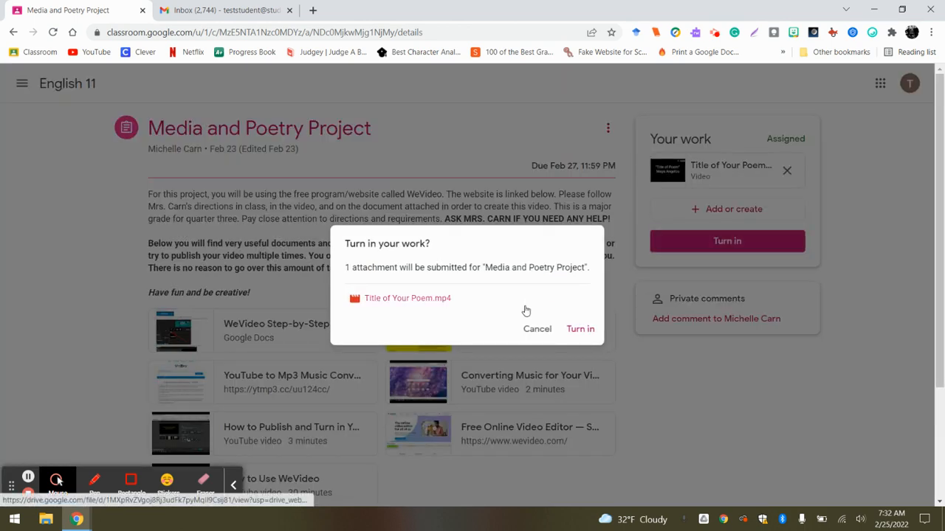
pyautogui.click(580, 328)
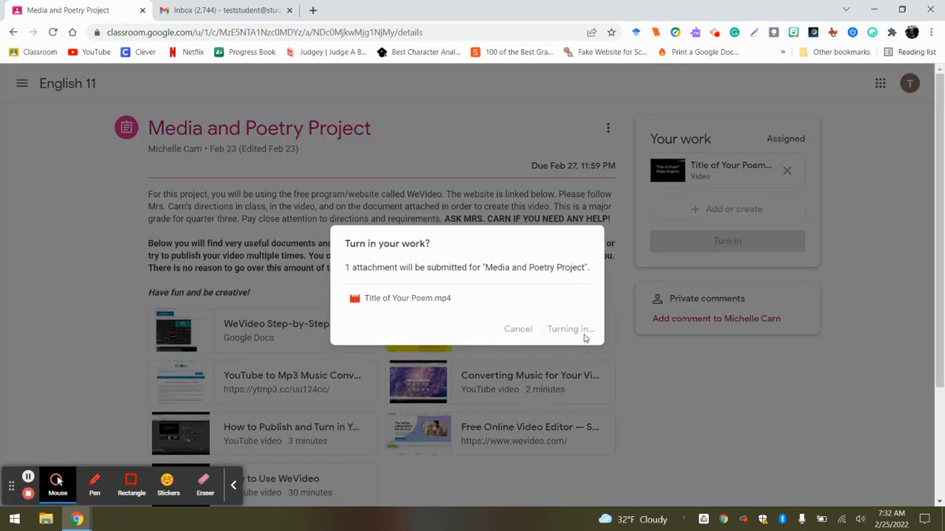
pyautogui.click(570, 327)
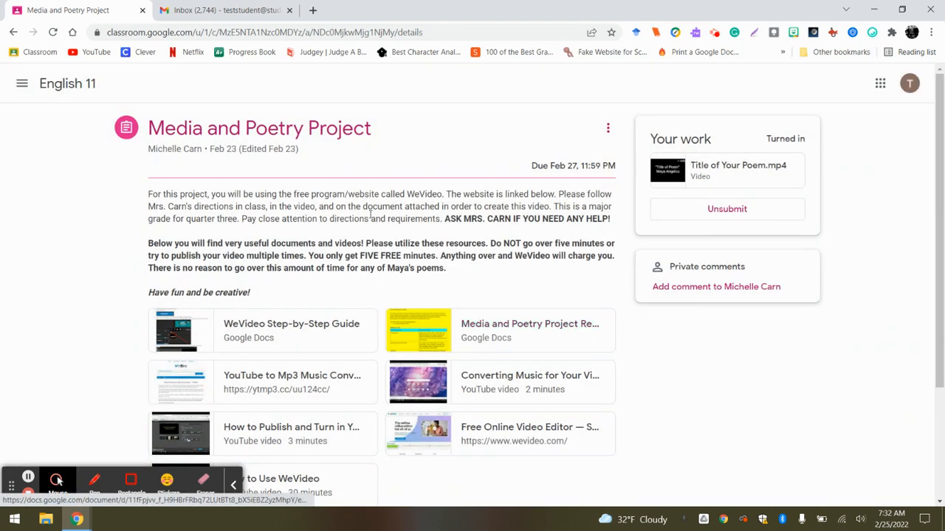